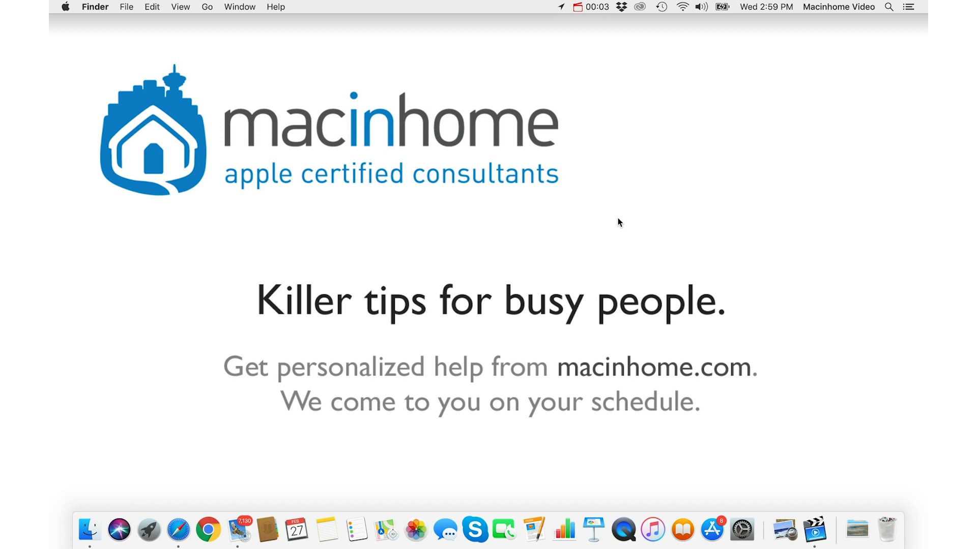
mouse_move(328, 234)
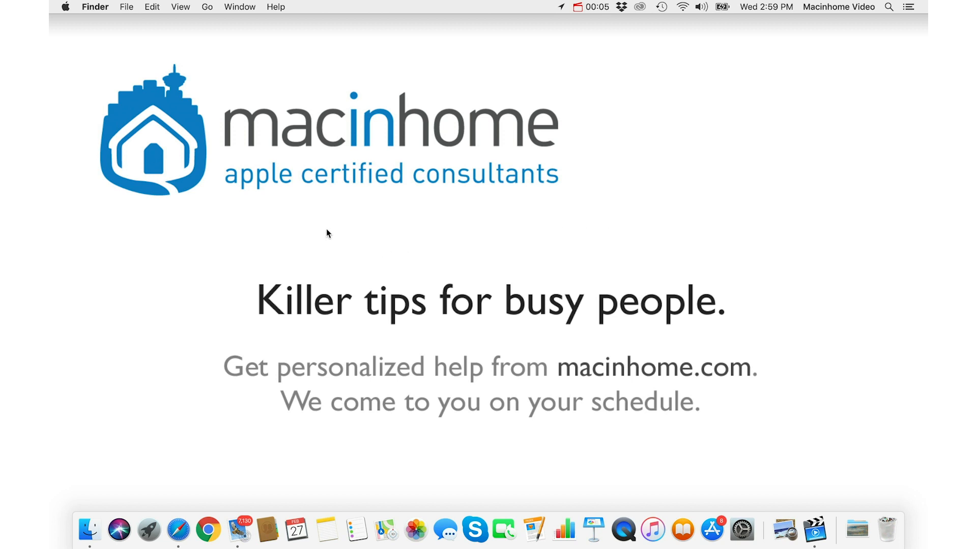
mouse_move(228, 238)
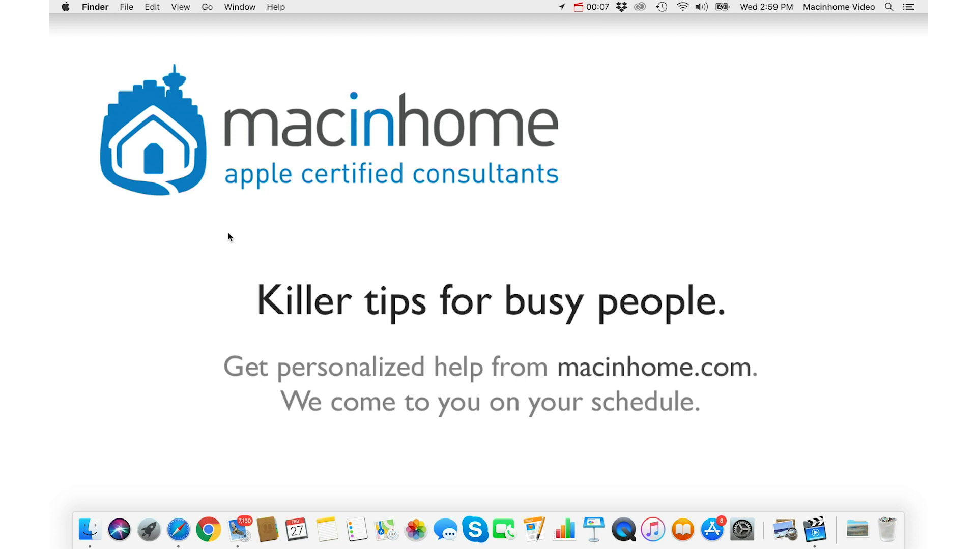
mouse_move(231, 502)
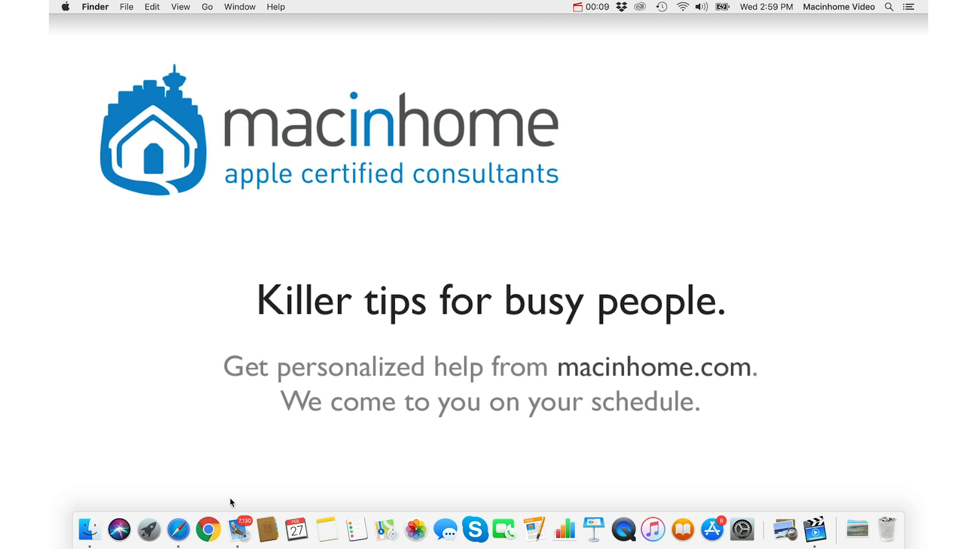
Step: Launch Mail and search all mailboxes for "unsubscribe"
left_click(233, 531)
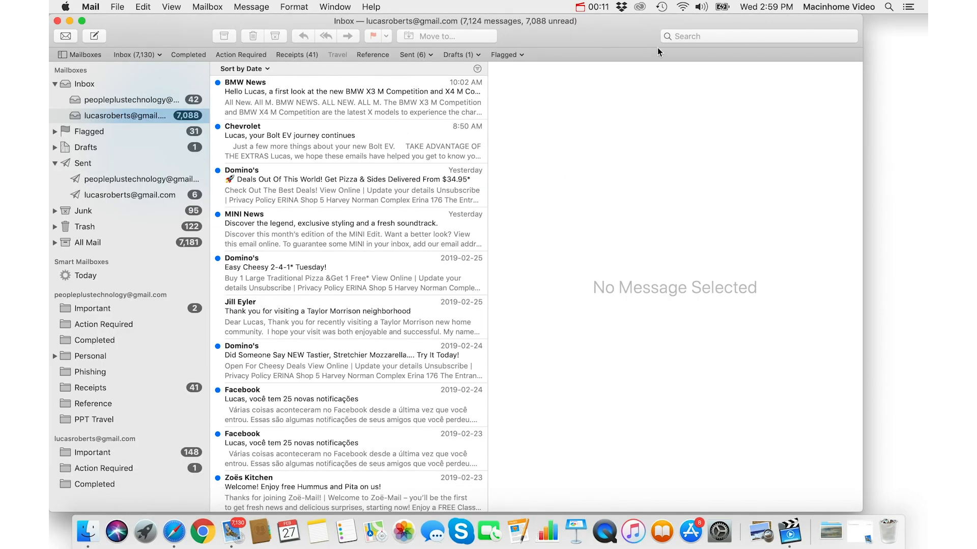
left_click(758, 36)
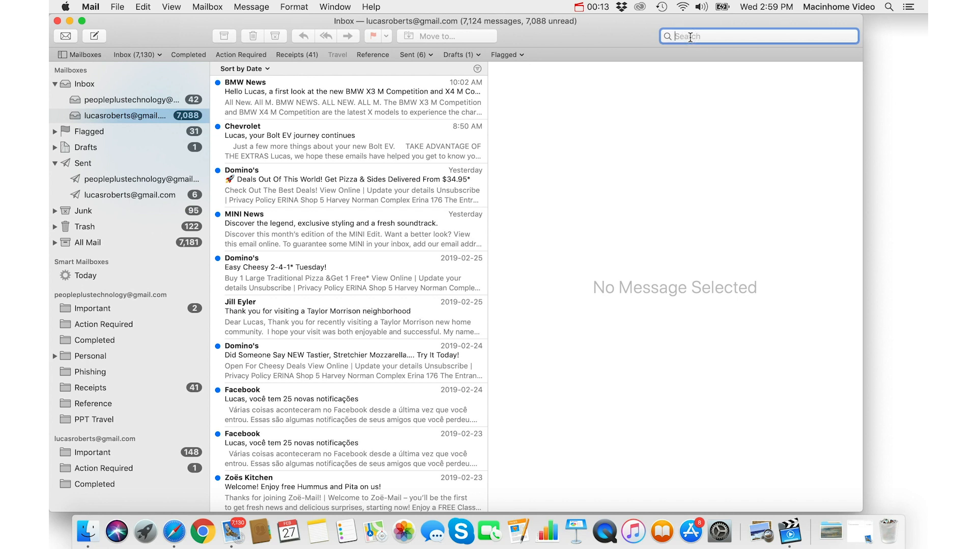
type("unsubscrib")
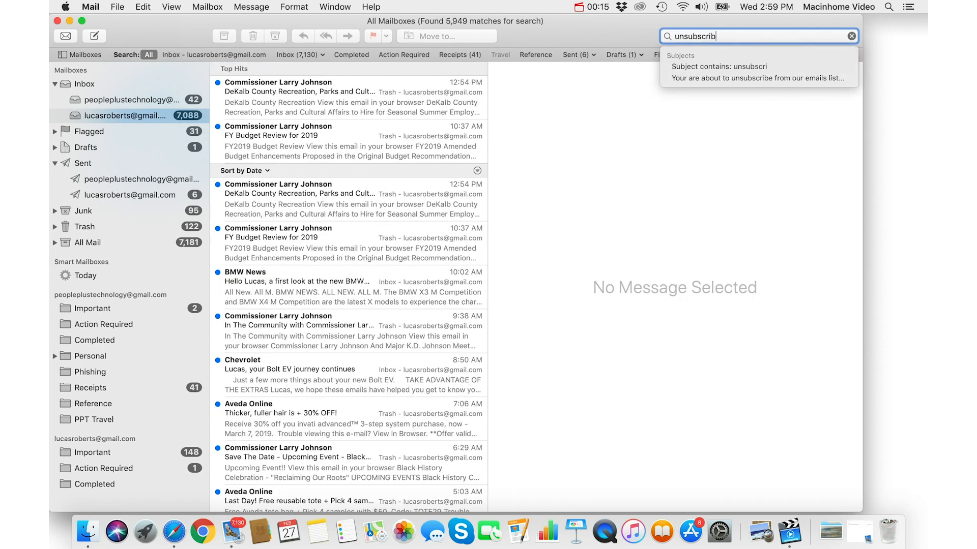
type("e")
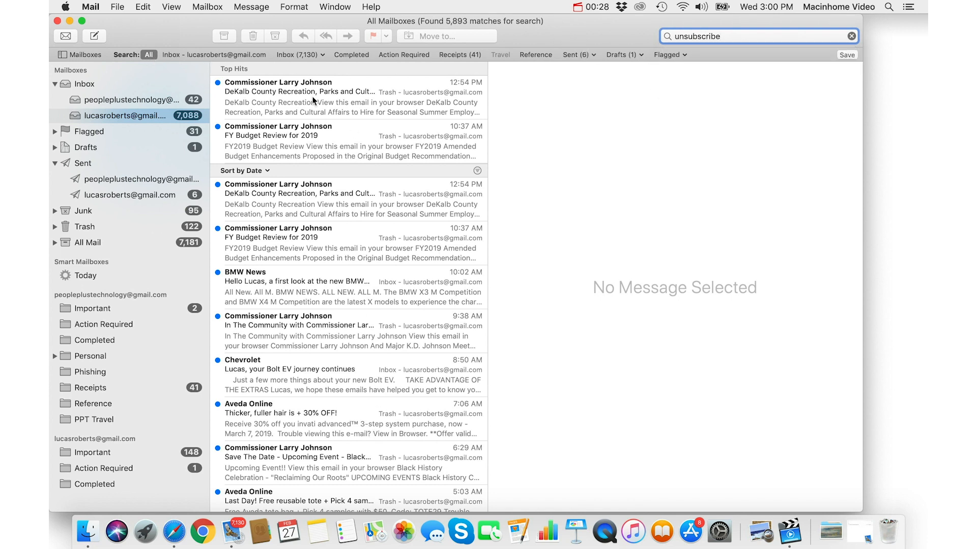
mouse_move(342, 178)
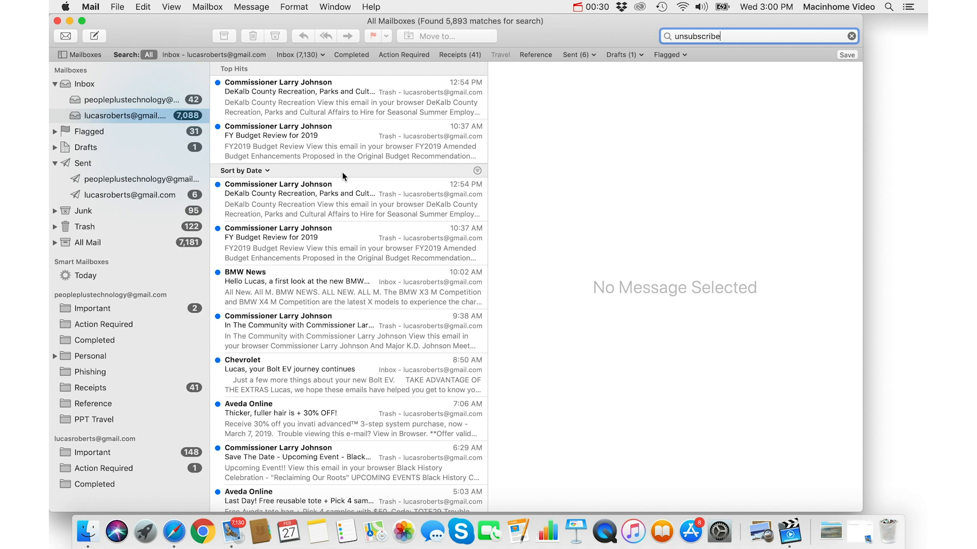
mouse_move(402, 135)
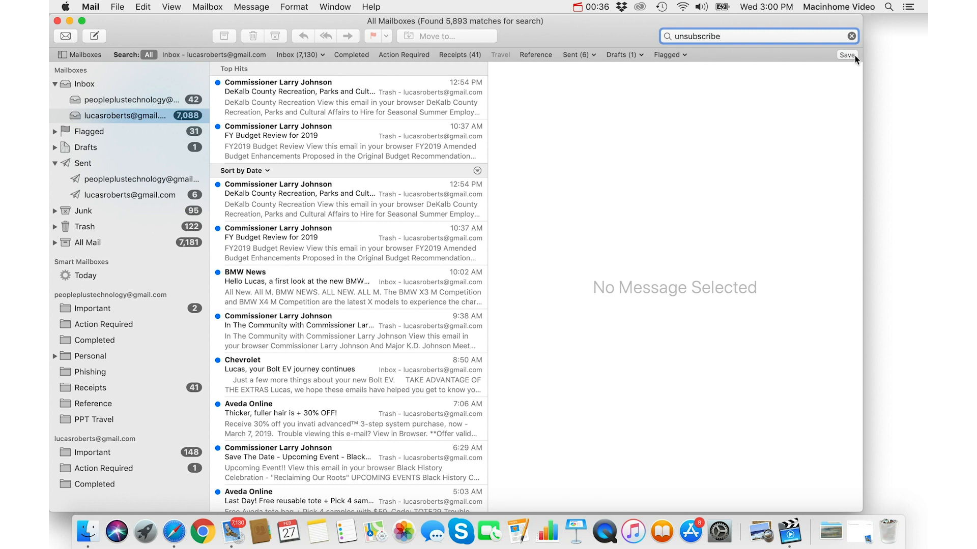
Step: Save the search as smart mailbox 'unsubscribe' with 'Entire message contains unsubscribe'
left_click(846, 55)
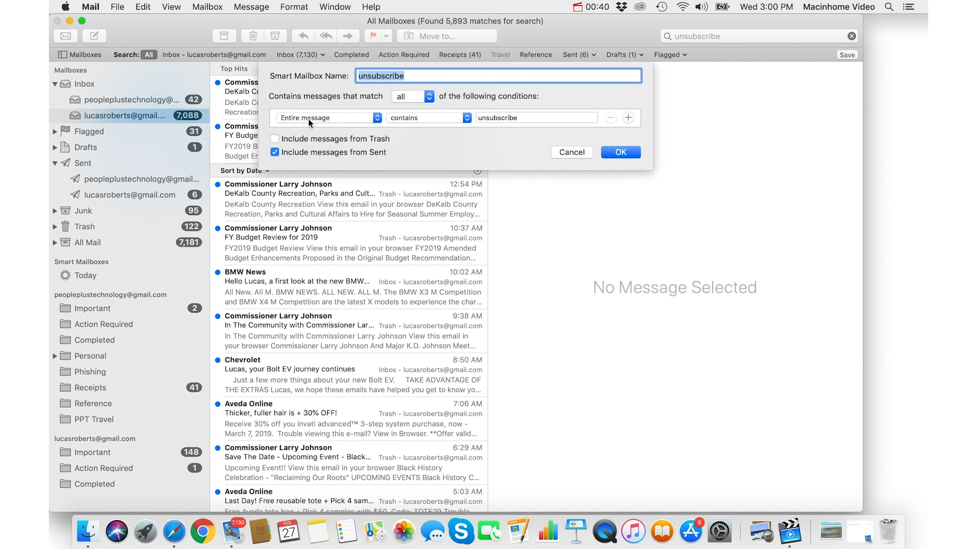
mouse_move(422, 122)
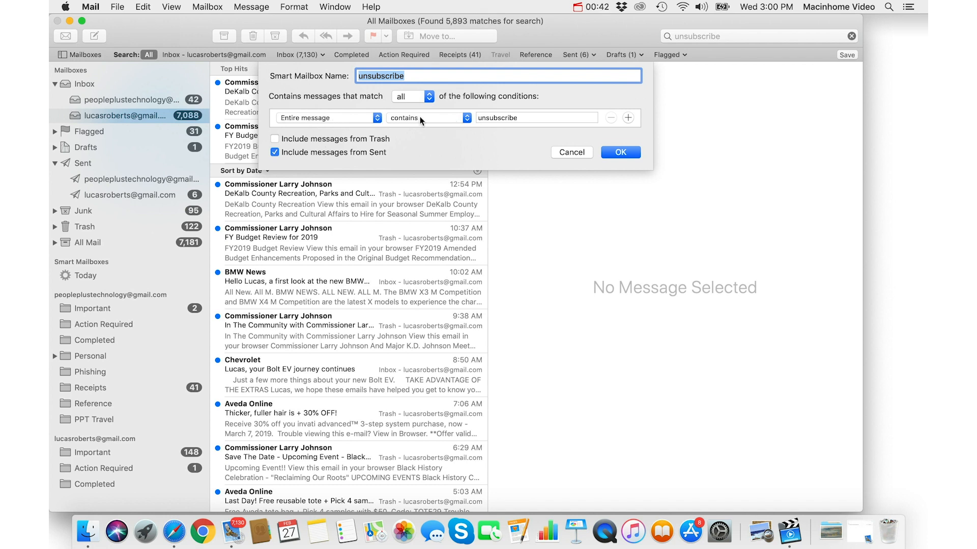
left_click(619, 152)
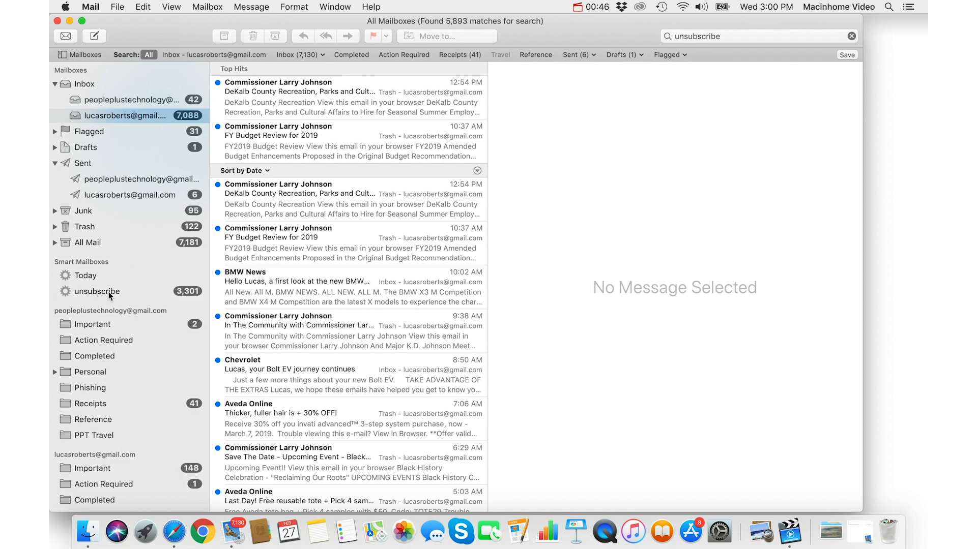
Step: Select the 'unsubscribe' smart mailbox in the sidebar
left_click(97, 291)
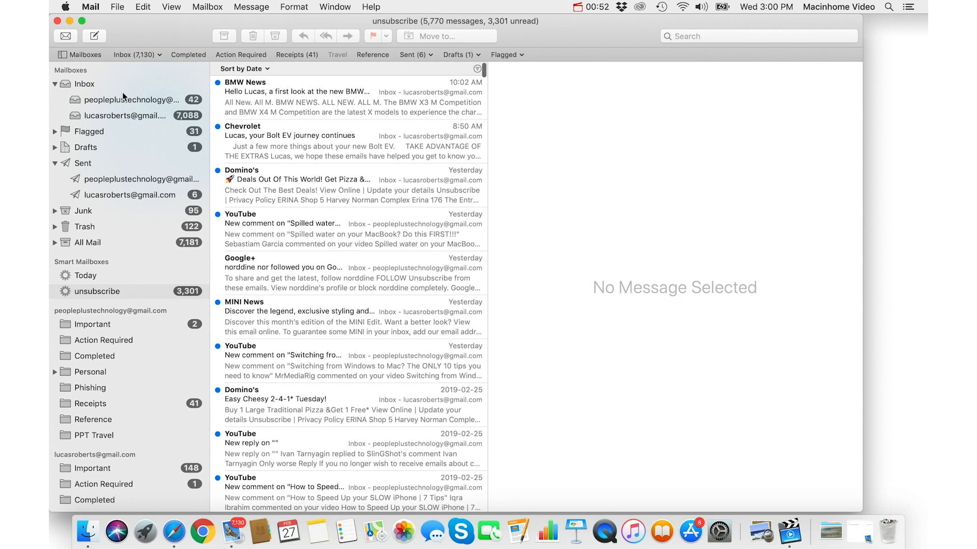
mouse_move(99, 338)
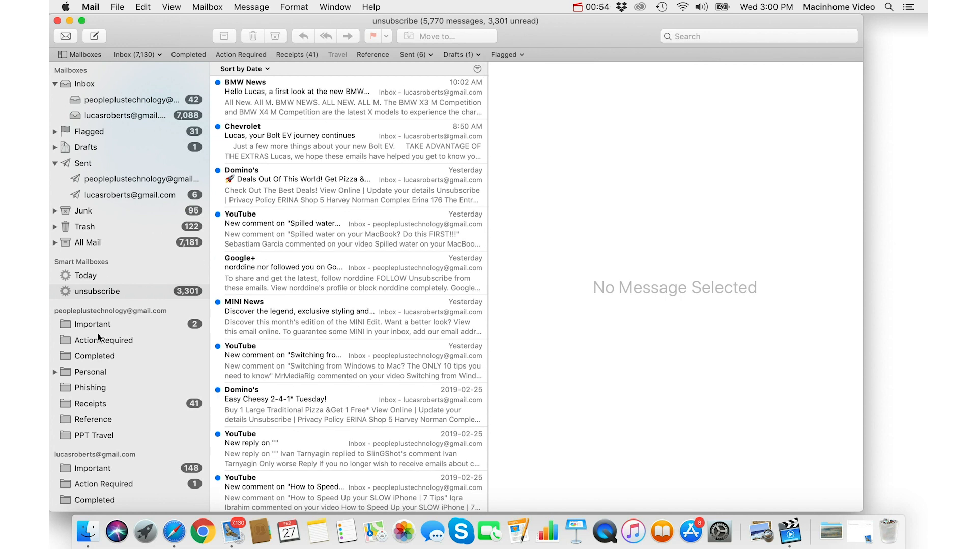
mouse_move(341, 106)
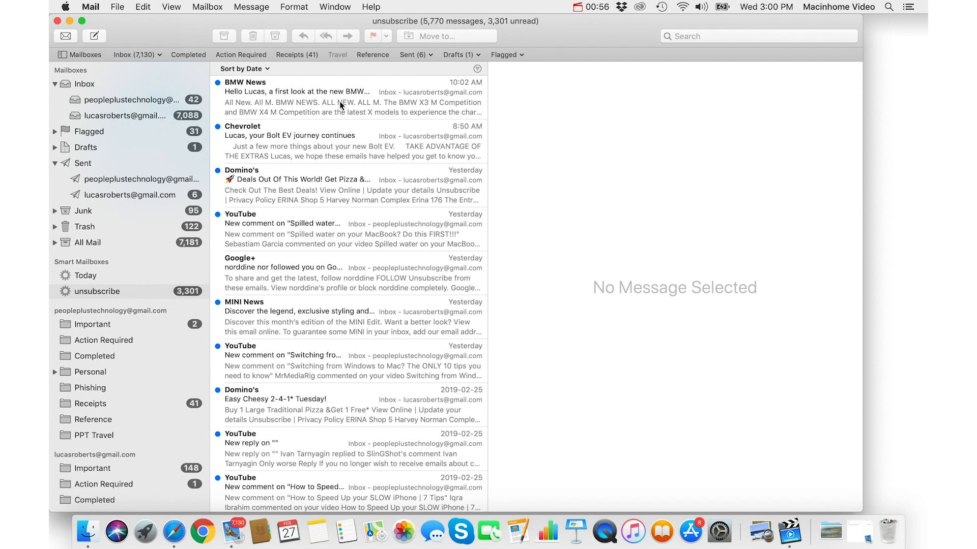
mouse_move(101, 208)
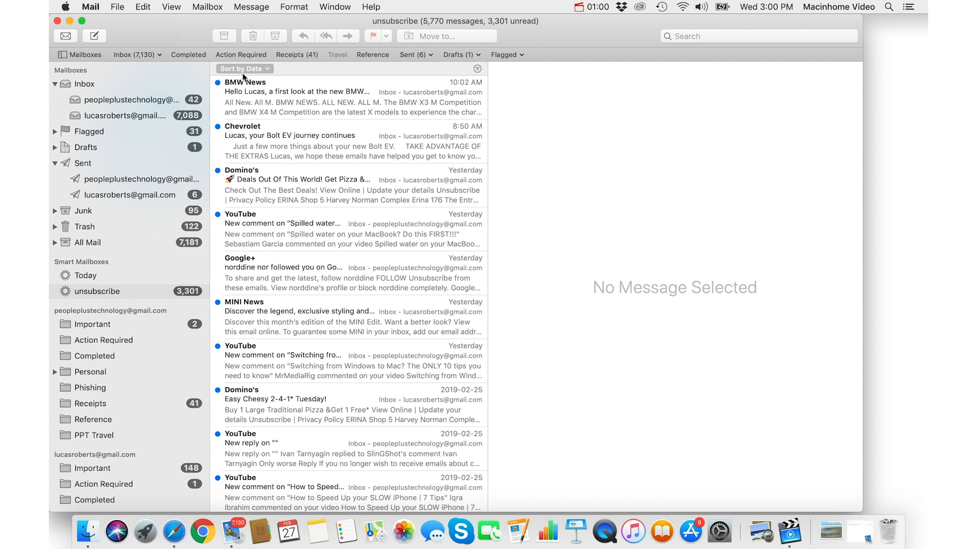
Step: Change the message list sort from Date to From and scroll the results
left_click(243, 69)
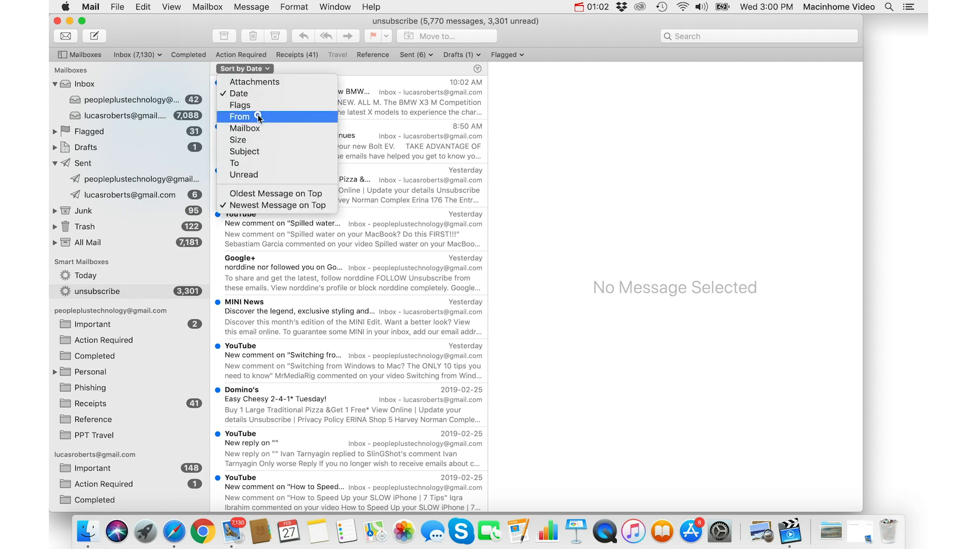
left_click(239, 117)
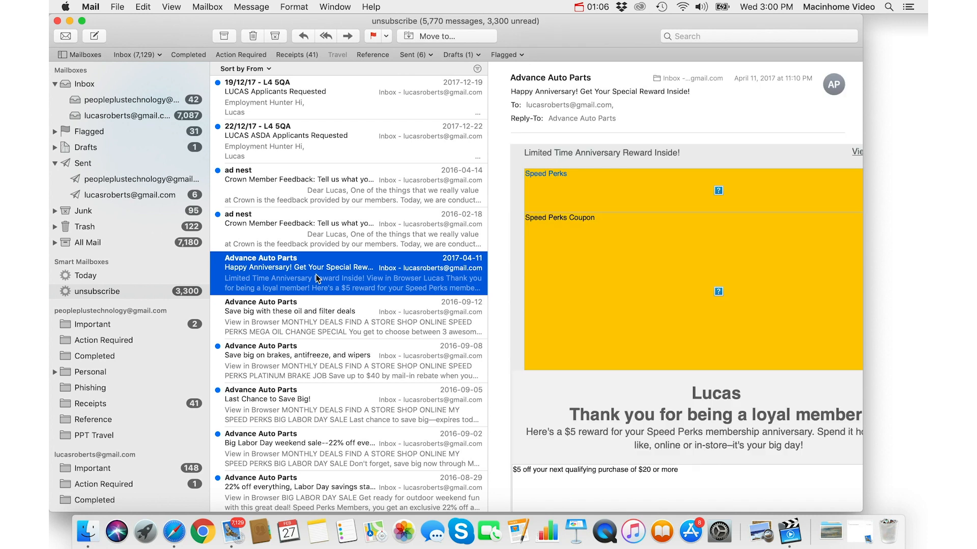
scroll("down", 3)
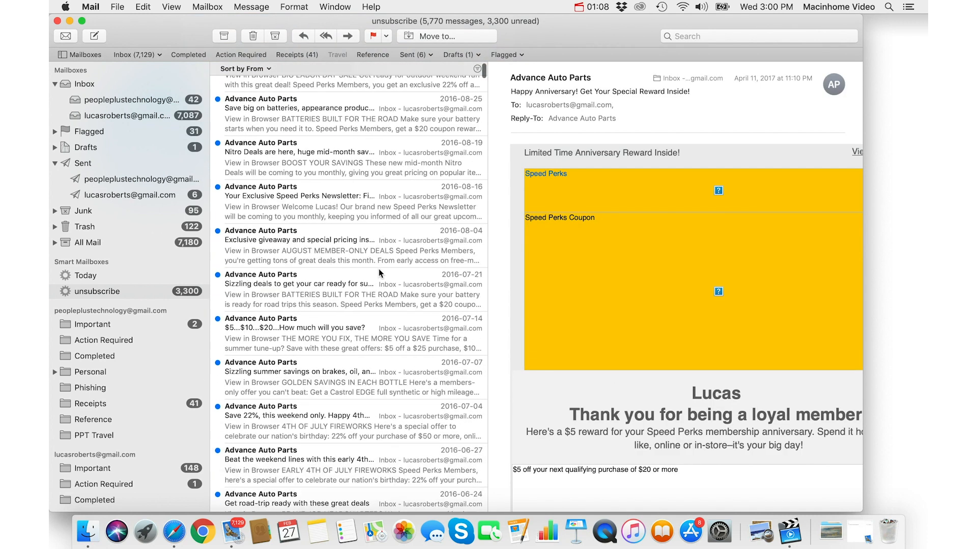